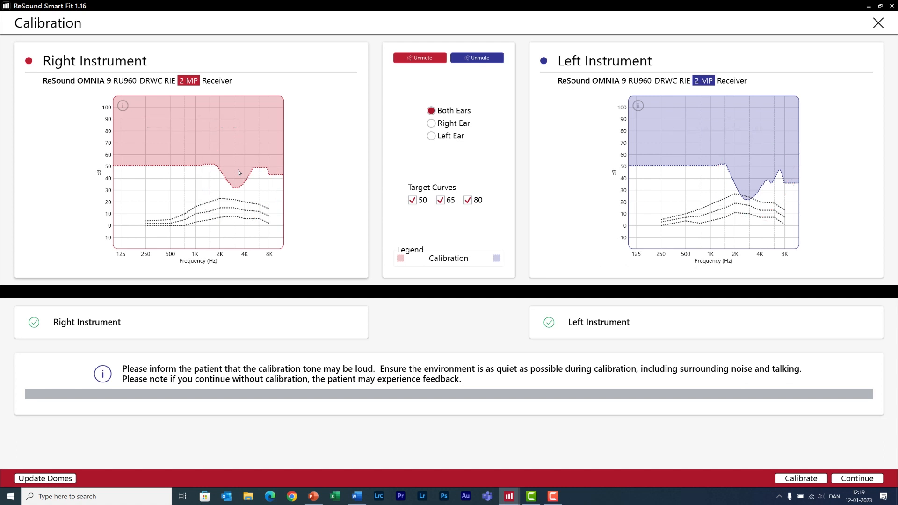
pyautogui.moveTo(244, 170)
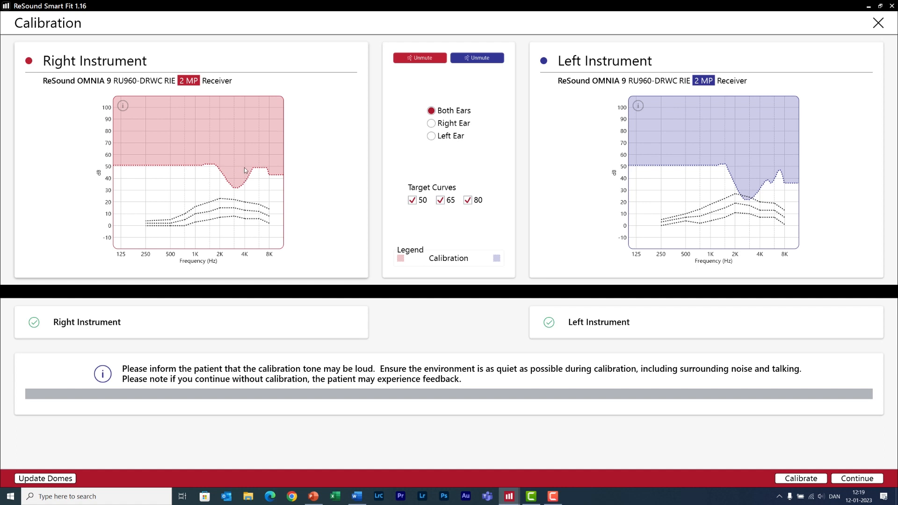
pyautogui.moveTo(241, 179)
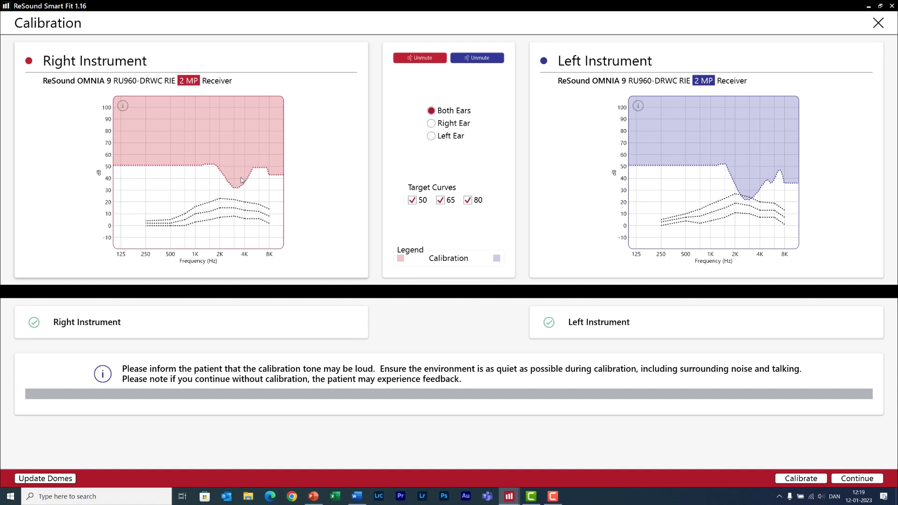